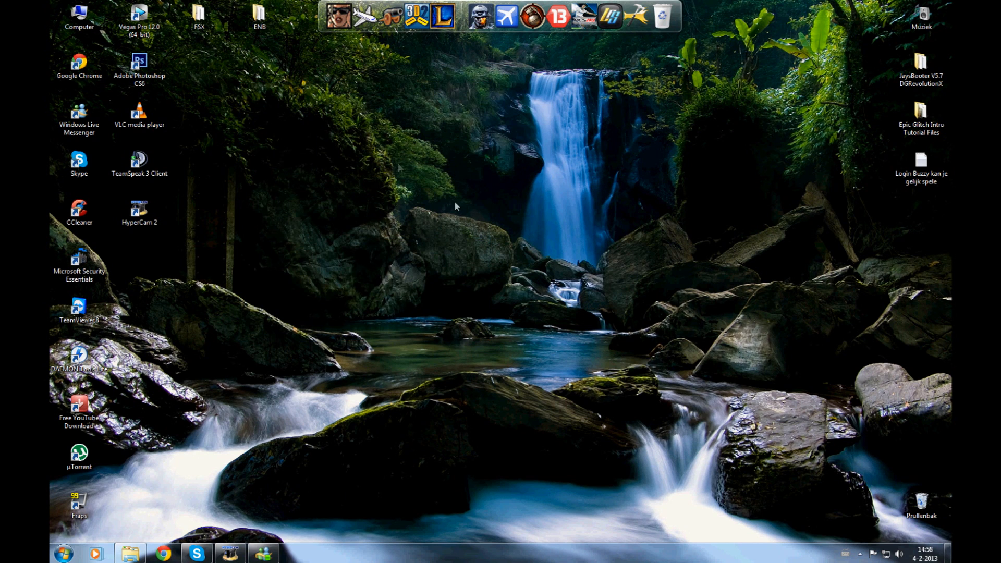
mouse_move(439, 35)
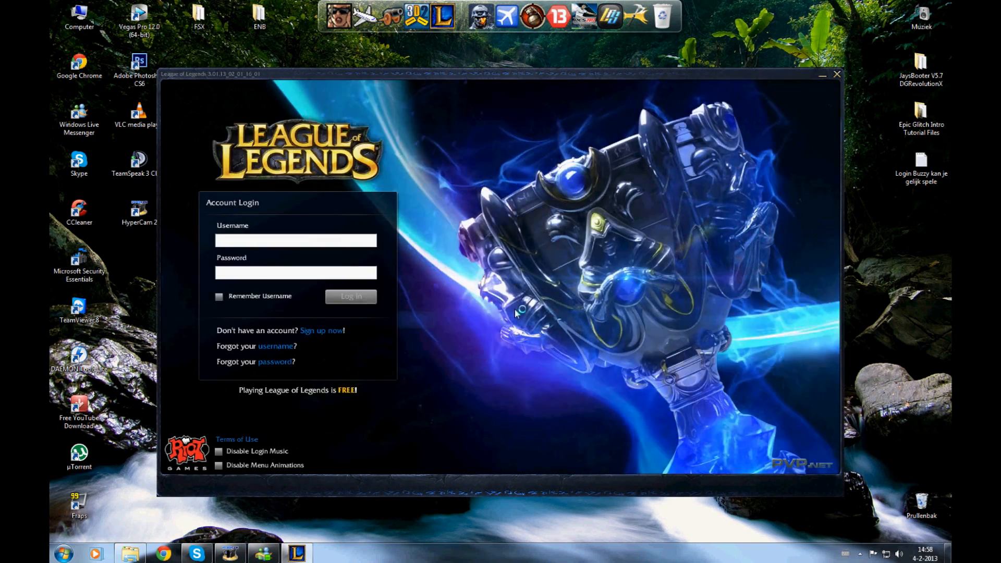
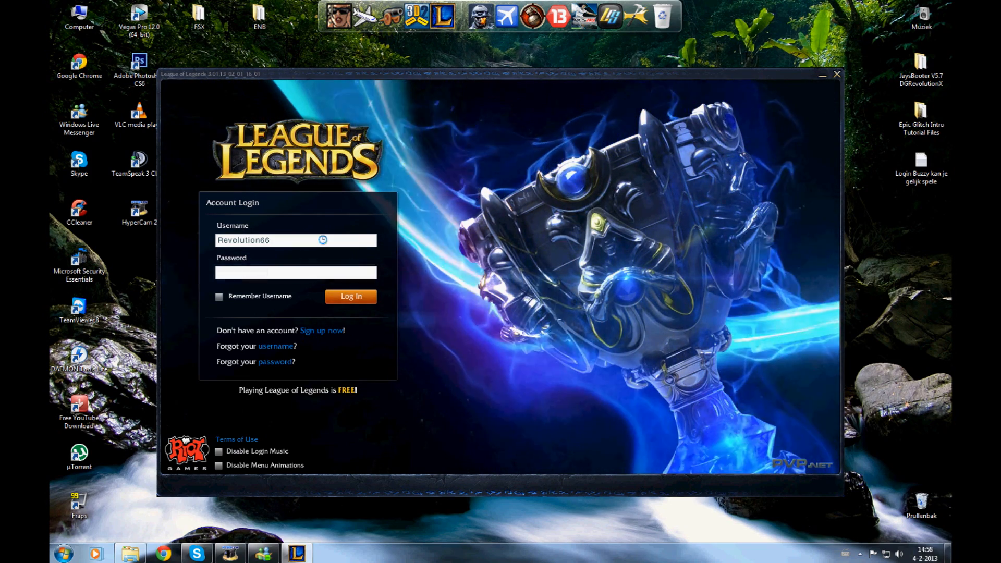
Step: Attempt login as 'Revol', get the server-busy error and dismiss it
click(350, 297)
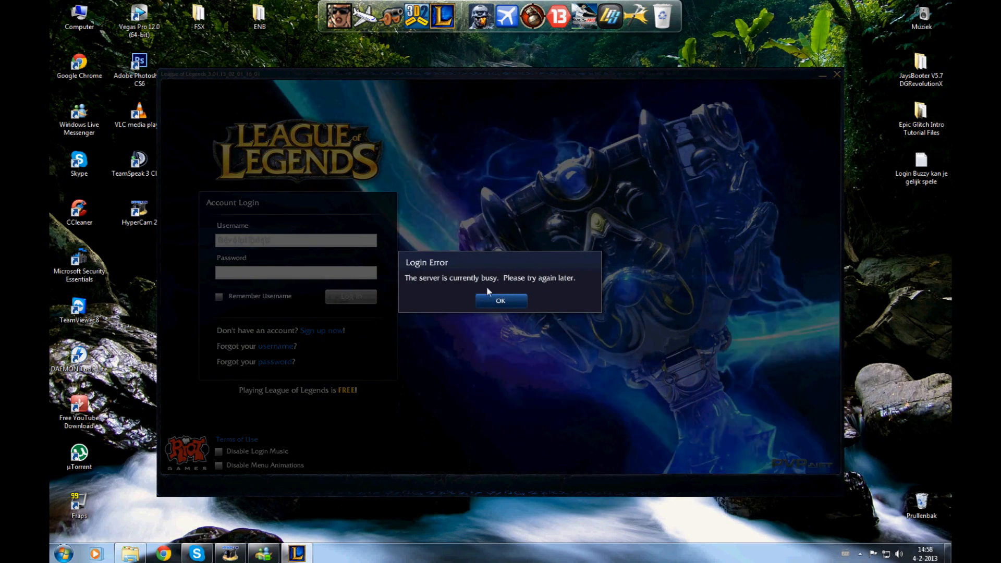
click(501, 300)
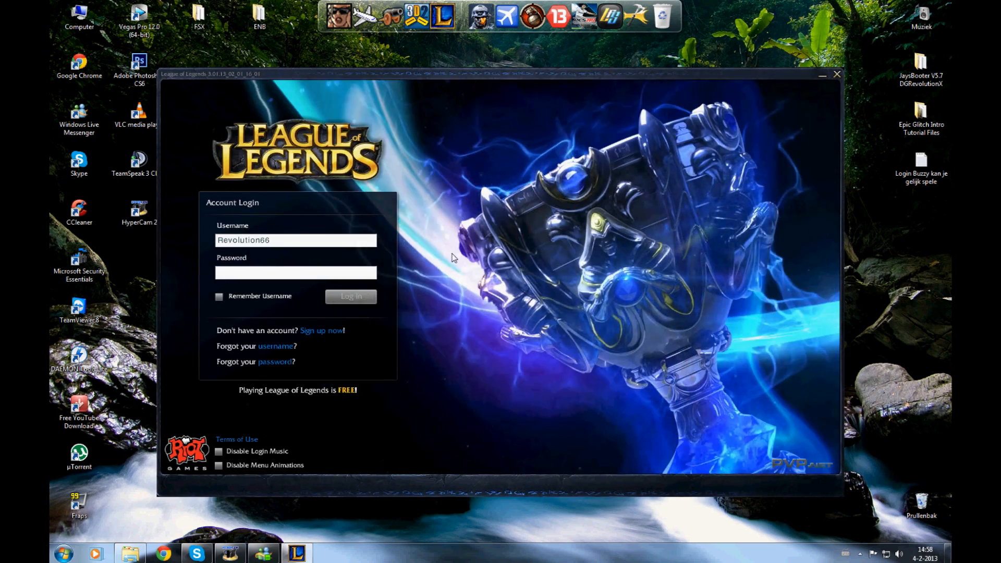
Step: Close the client, check the launcher Options without changes, then close the launcher
click(835, 74)
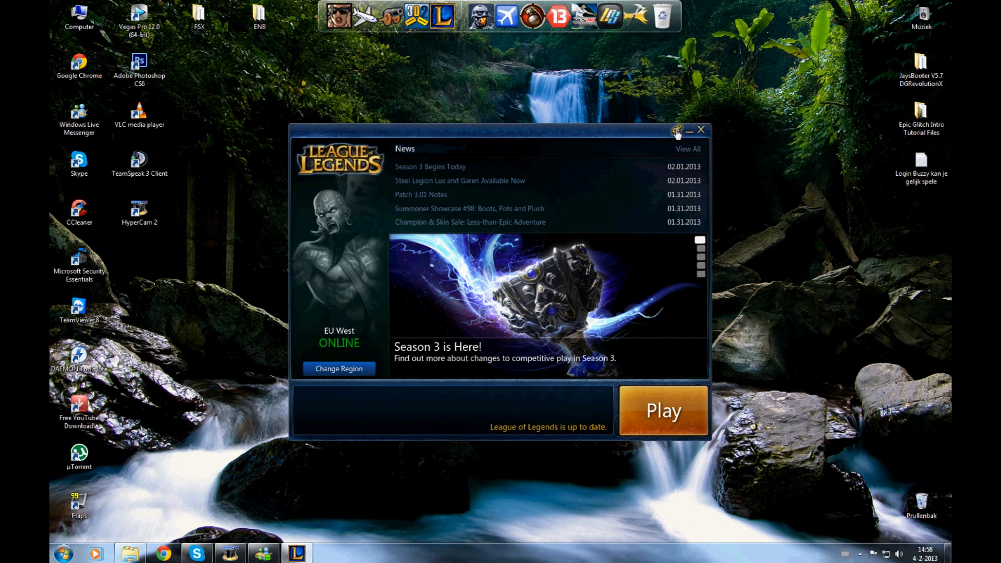
click(677, 133)
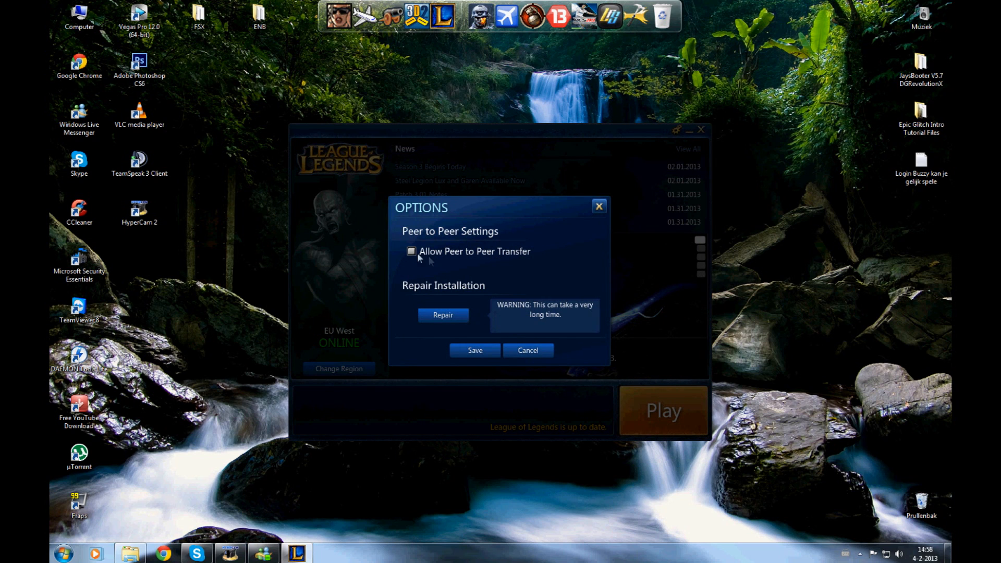
click(412, 251)
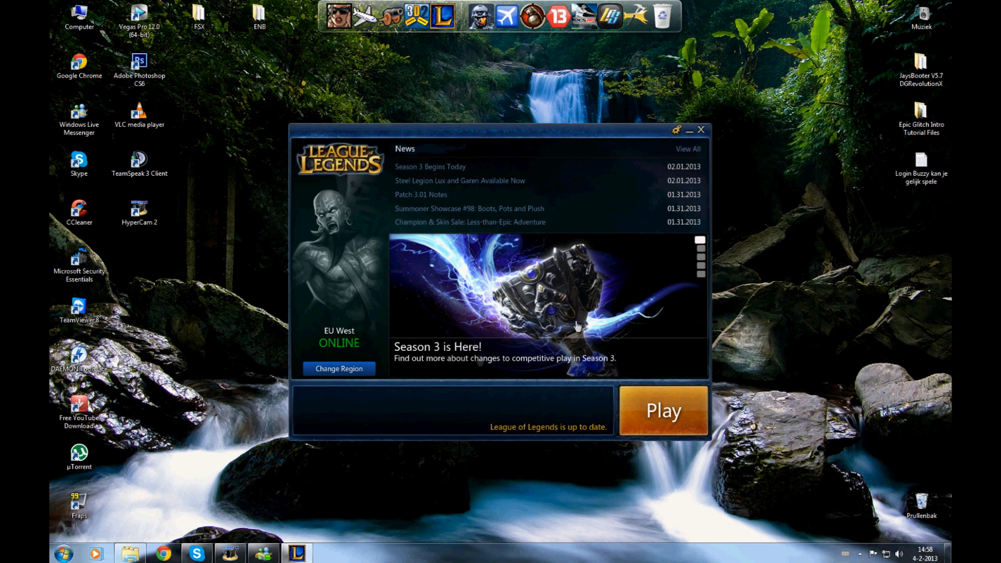
click(689, 129)
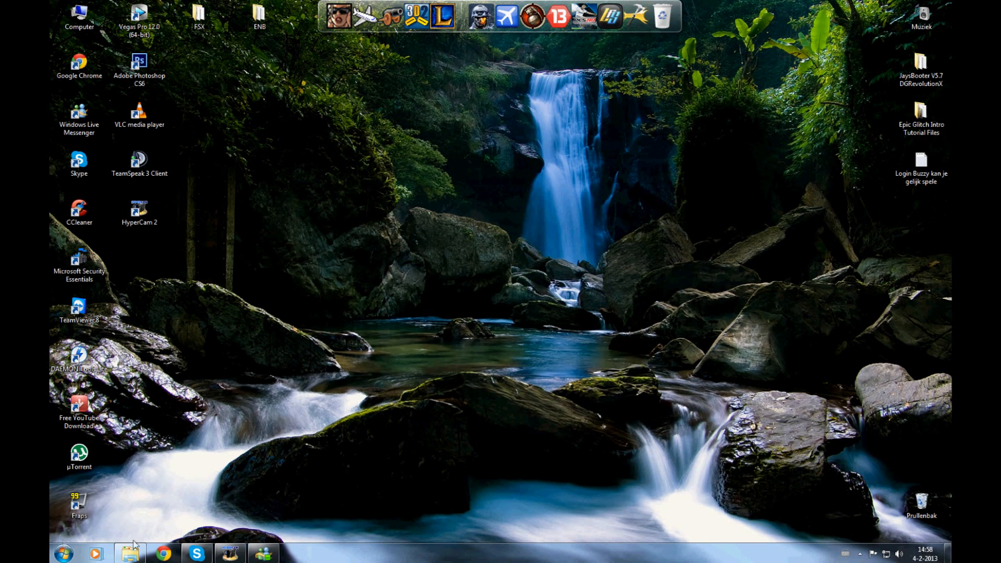
Step: Search Google for 'league of legends Login error' and open the Server Busy support result
click(163, 552)
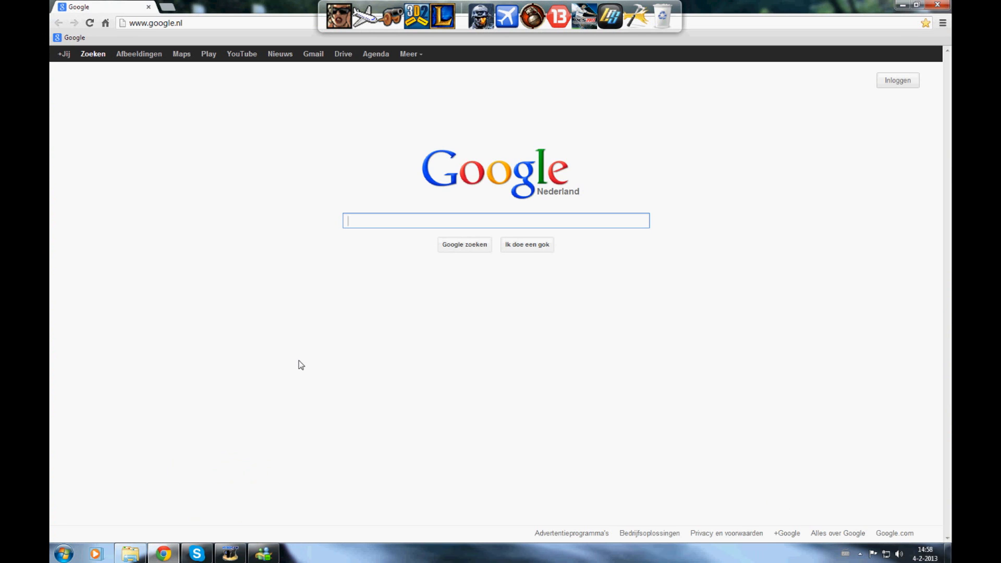
text(lues)
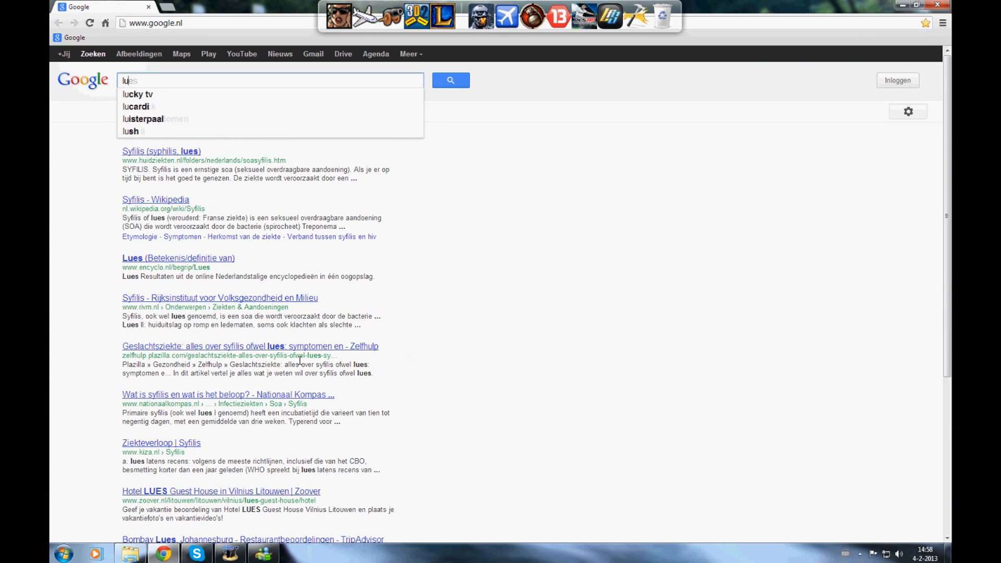
text(lauge of)
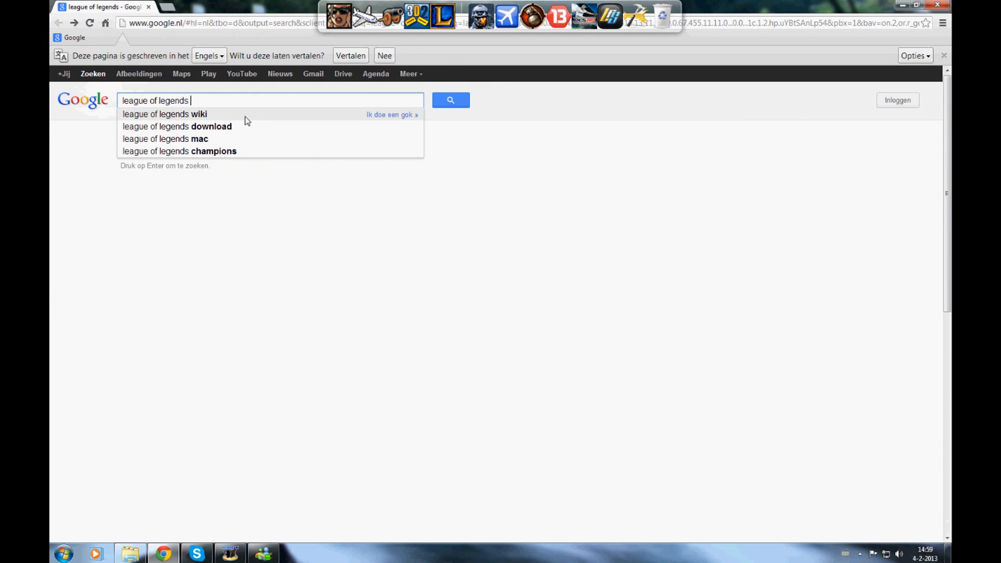
text(Login error)
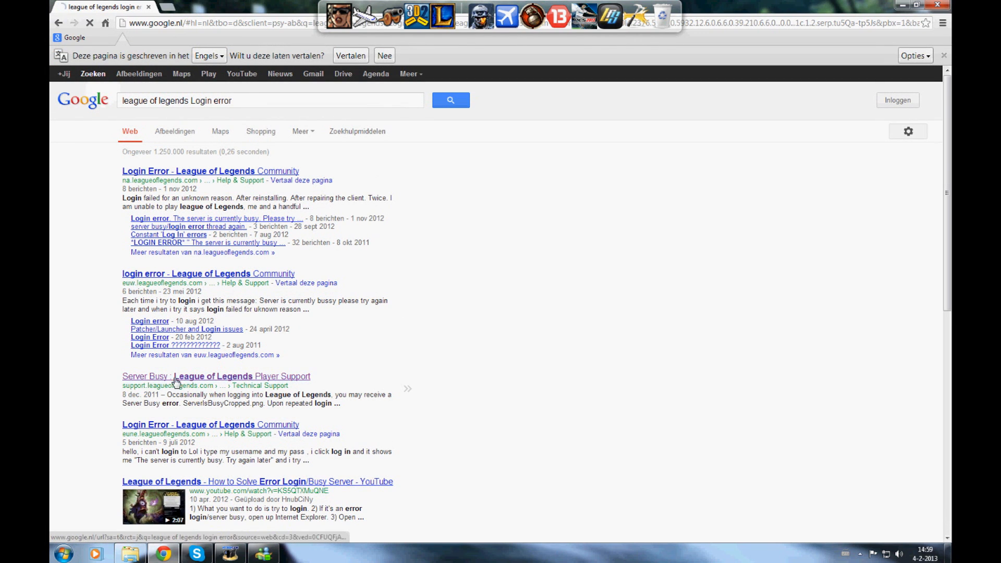
click(216, 376)
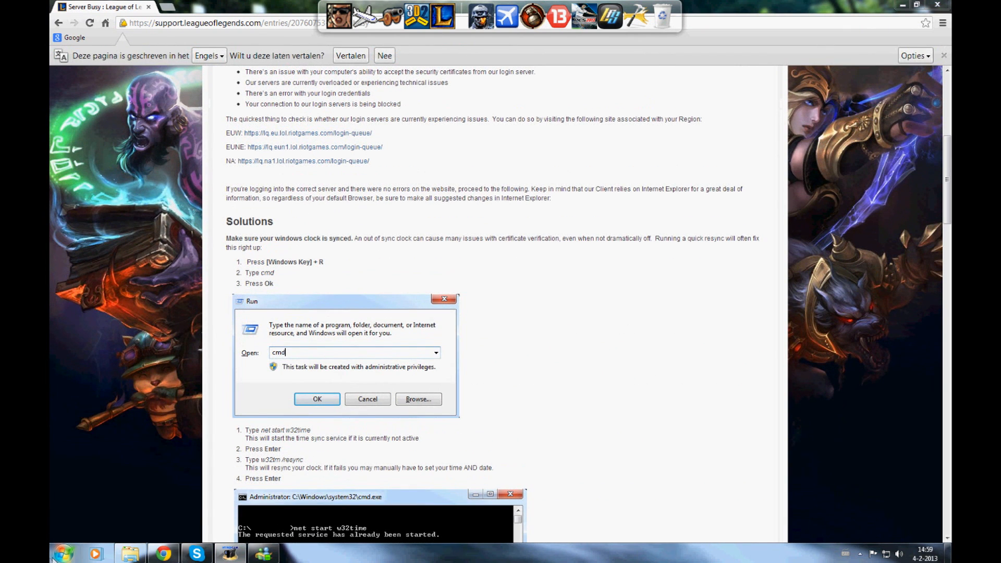
Step: Copy 'w32tm /resync' from the article and paste it into the Command Prompt
click(62, 552)
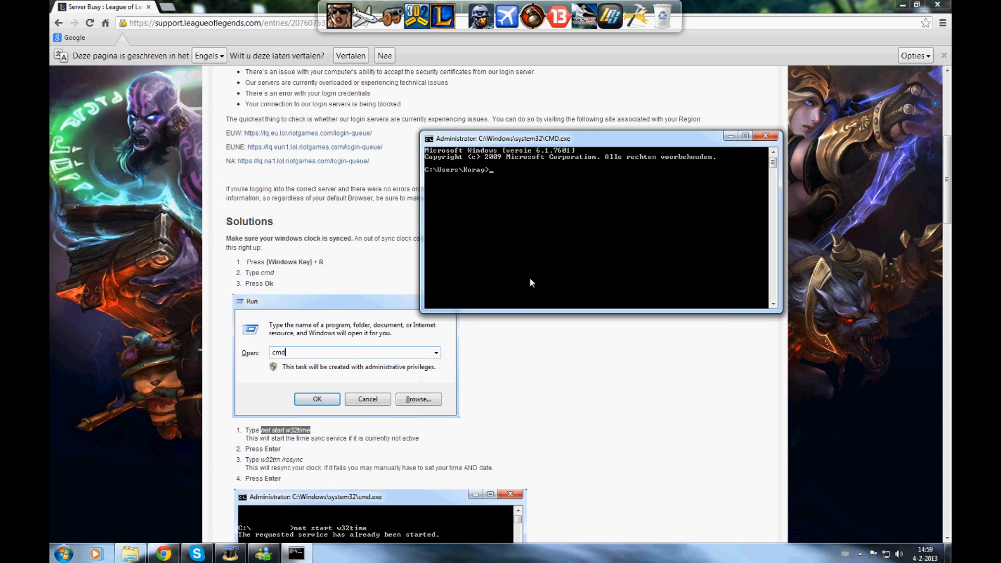
mouse_move(521, 189)
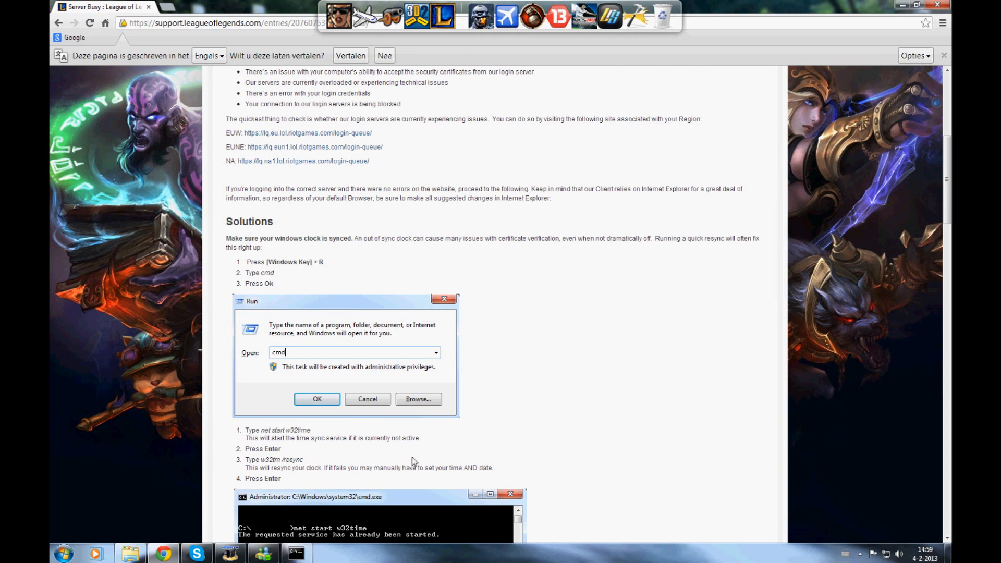
scroll(down, 3)
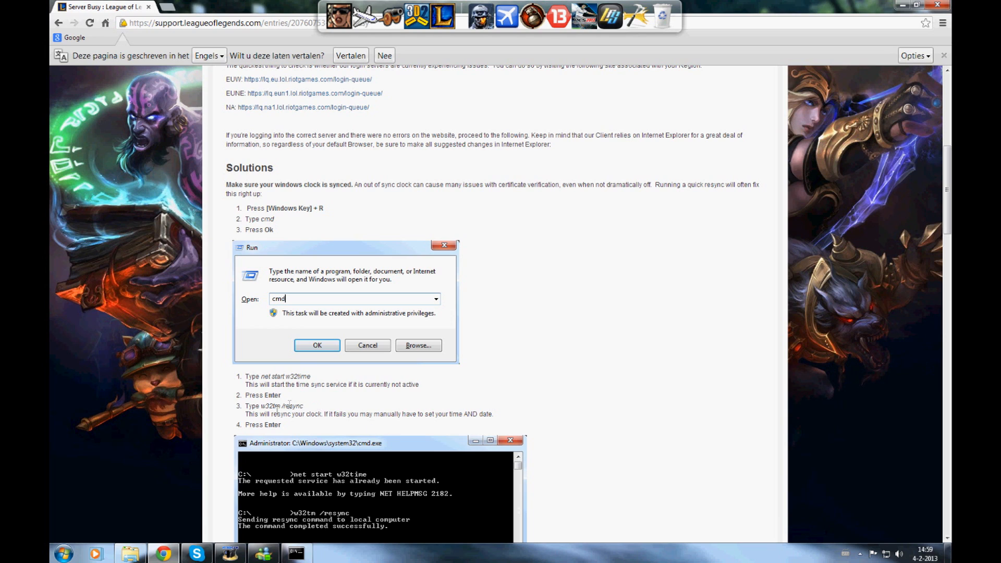
mouse_move(308, 411)
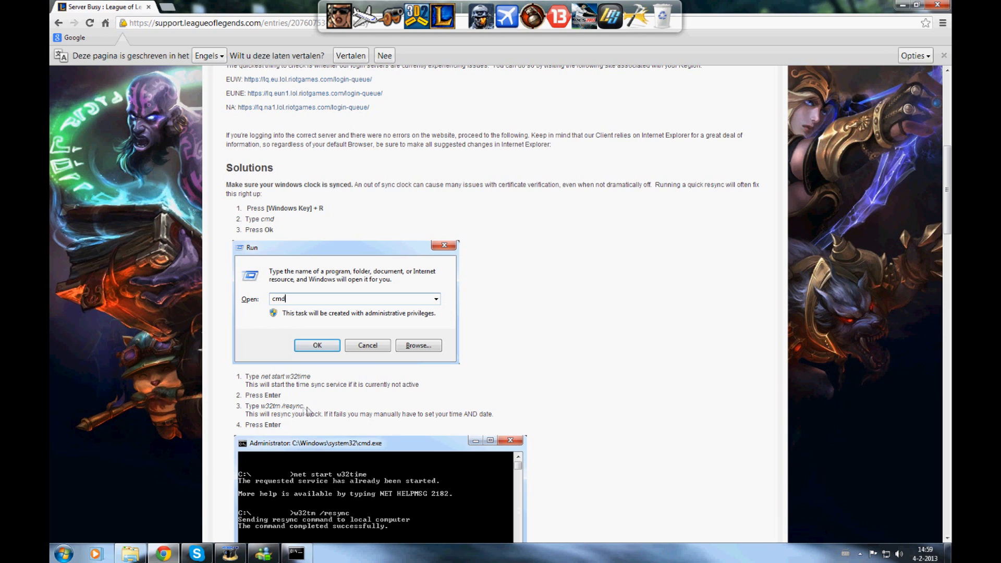
double_click(280, 405)
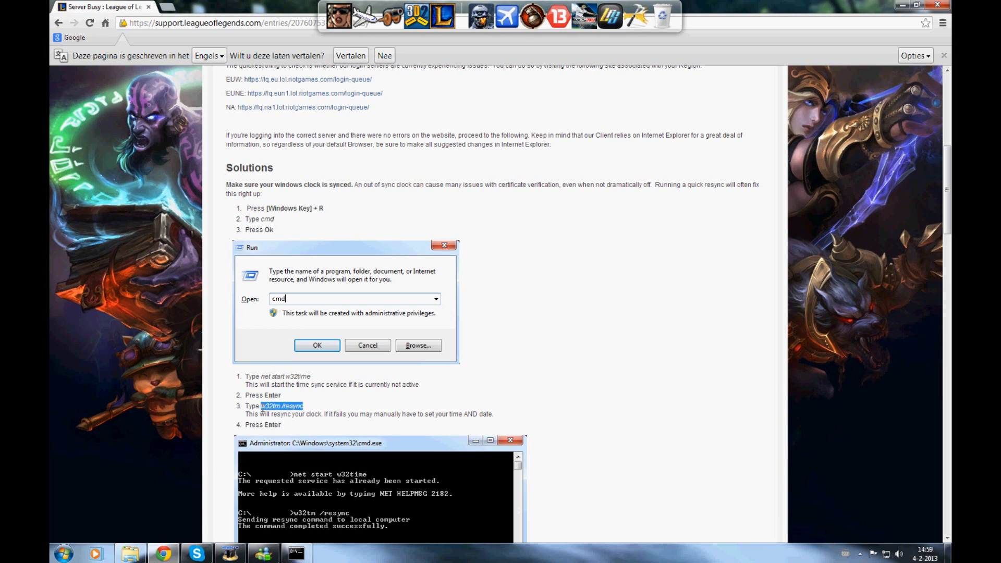
right_click(530, 192)
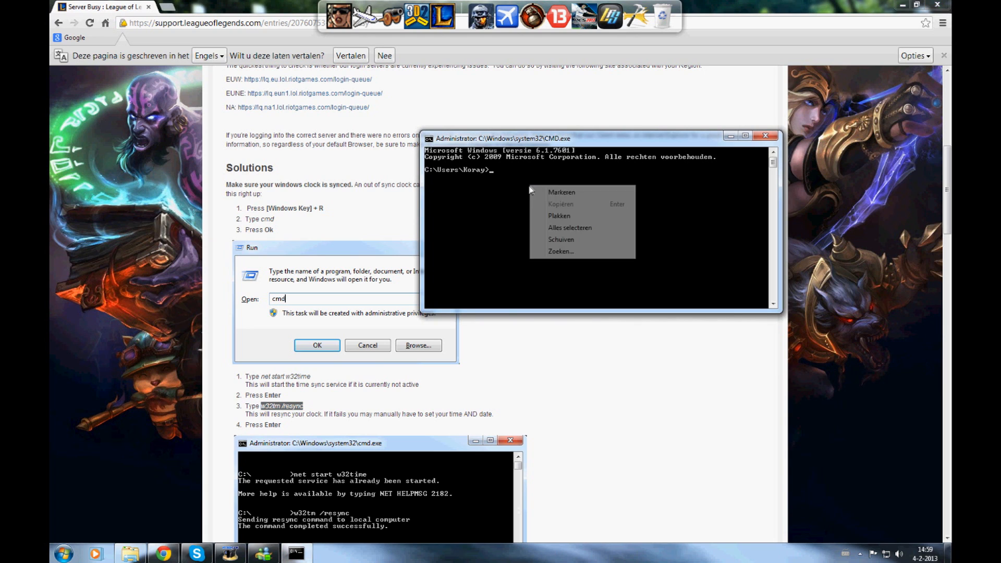
click(560, 216)
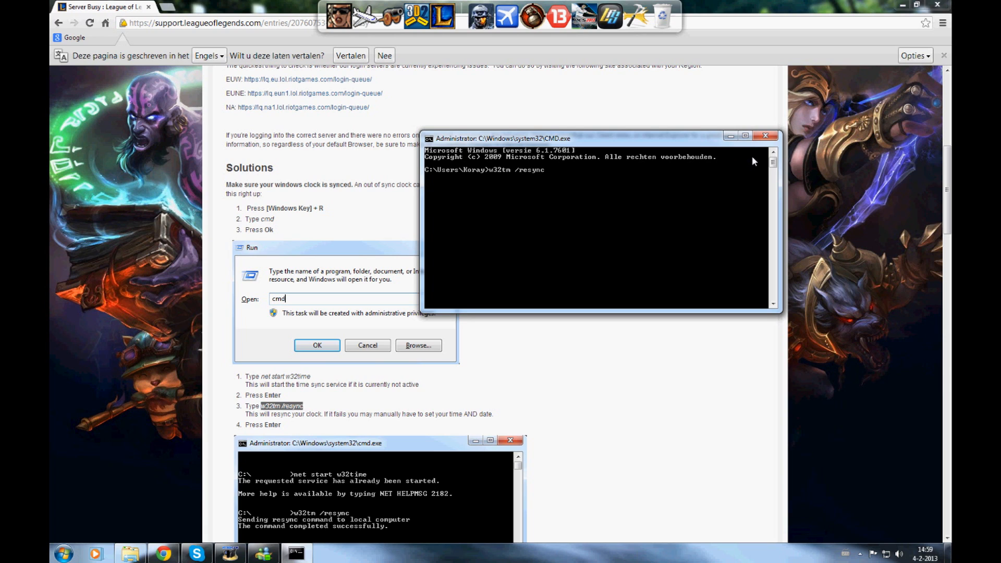
mouse_move(696, 174)
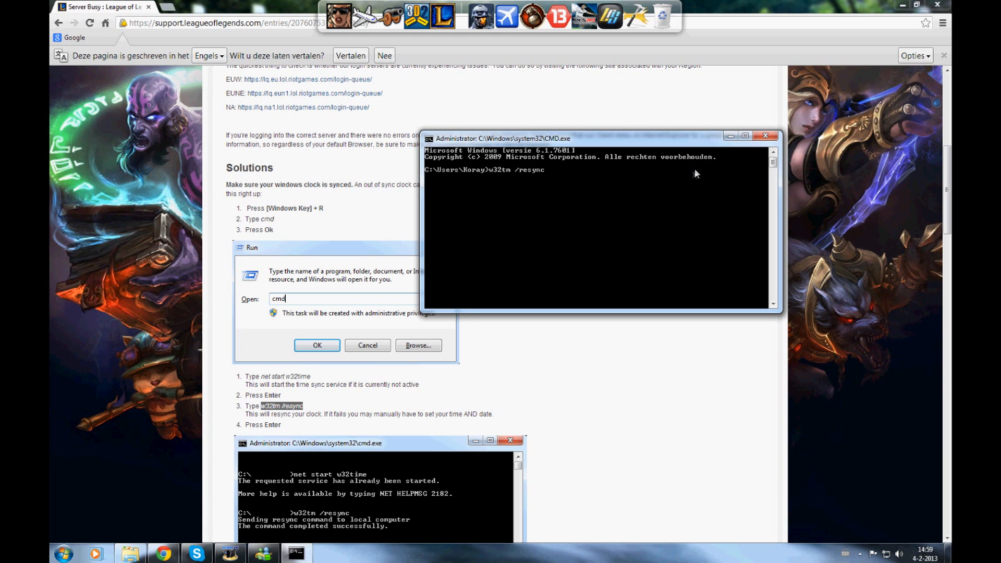
mouse_move(583, 200)
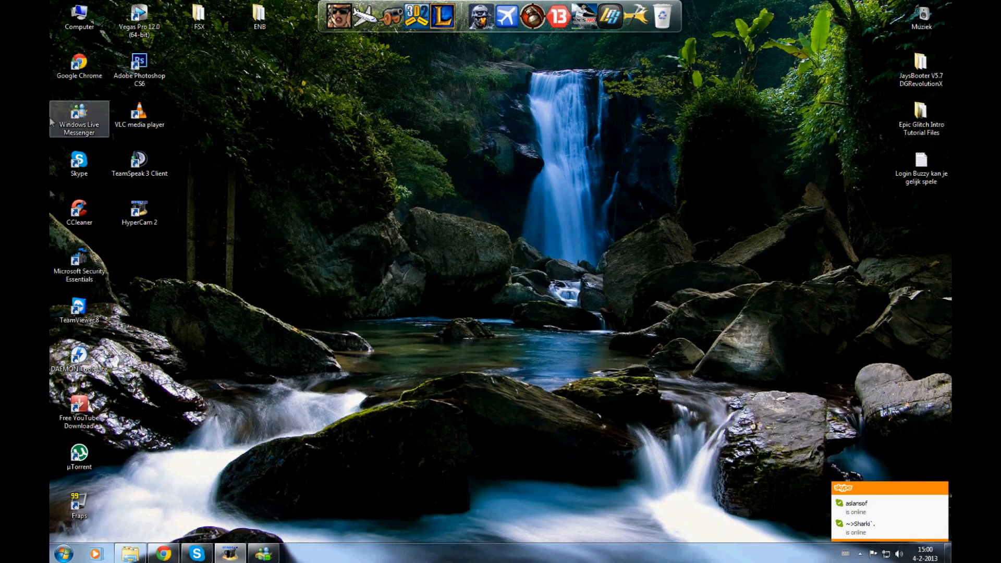
Step: Launch Internet Explorer and untick Offline werken in the Bestand menu, then verify it
click(61, 553)
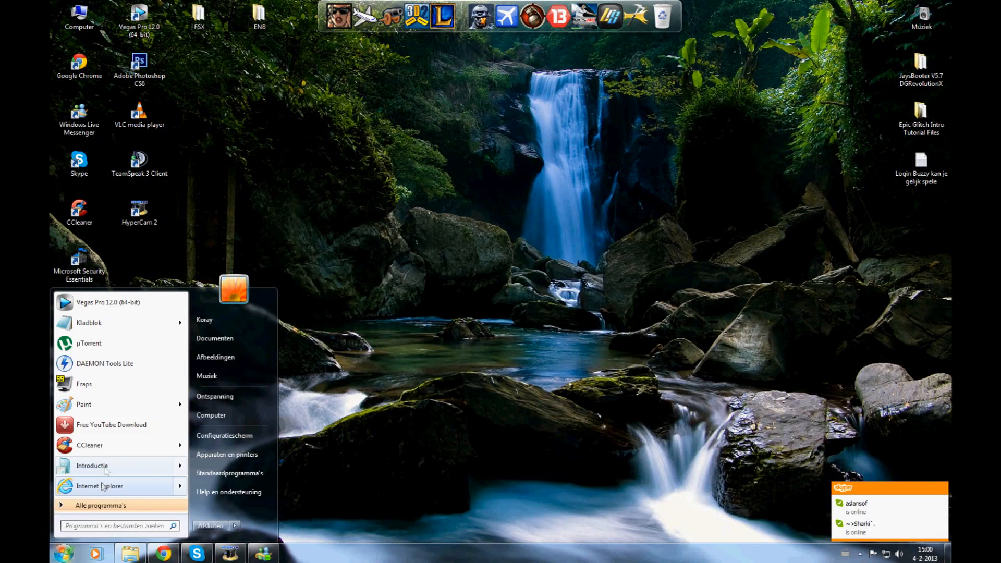
click(99, 485)
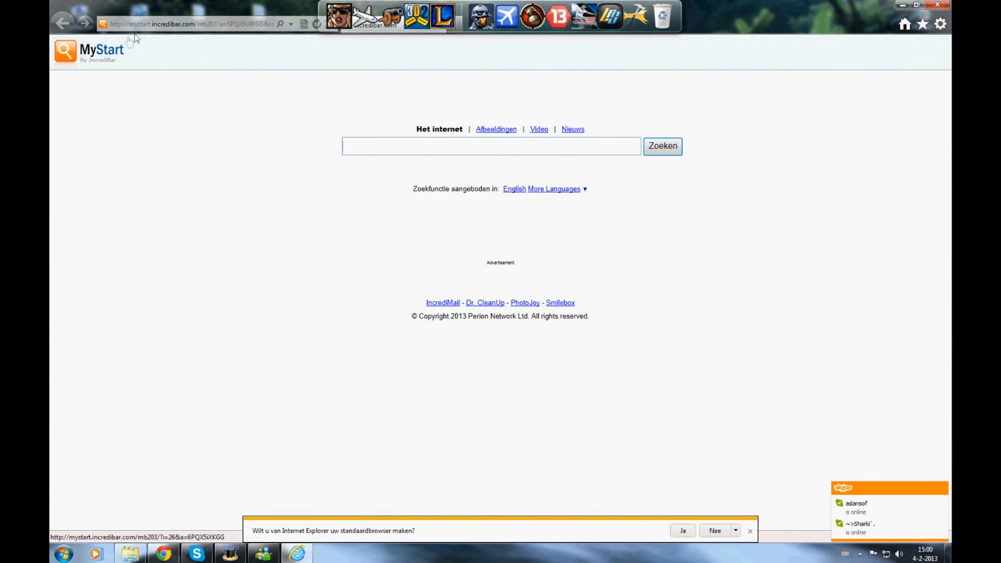
click(191, 24)
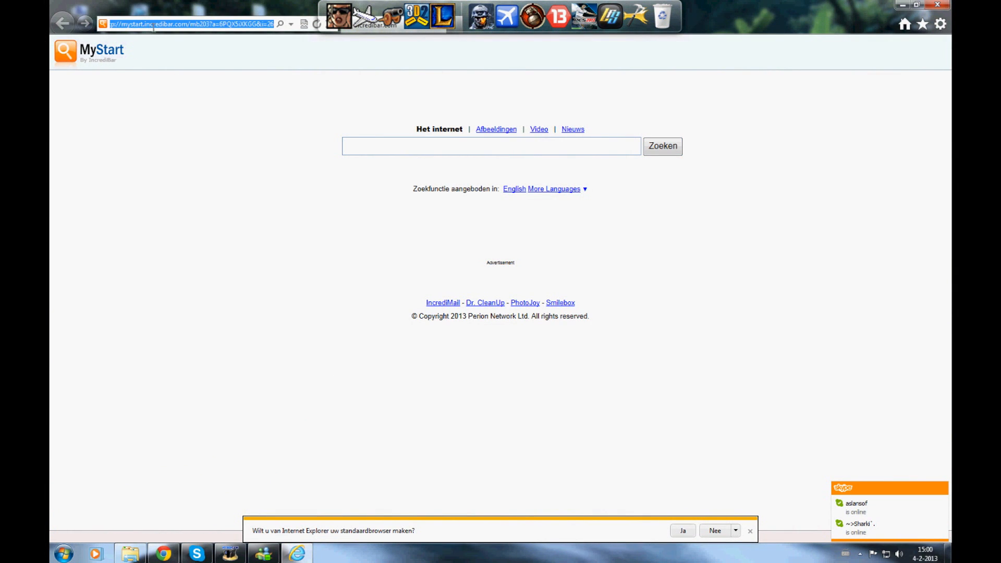
mouse_move(197, 61)
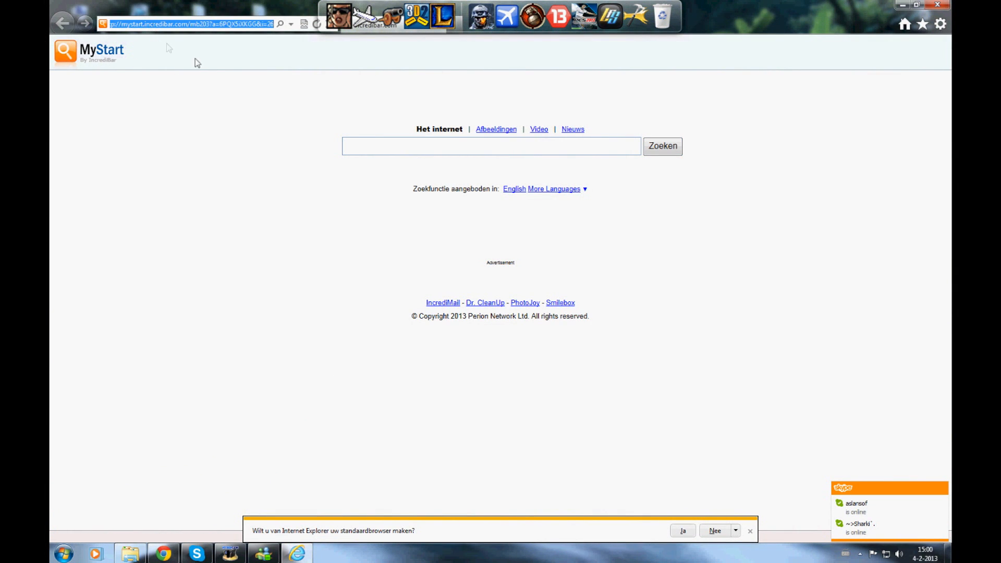
click(69, 40)
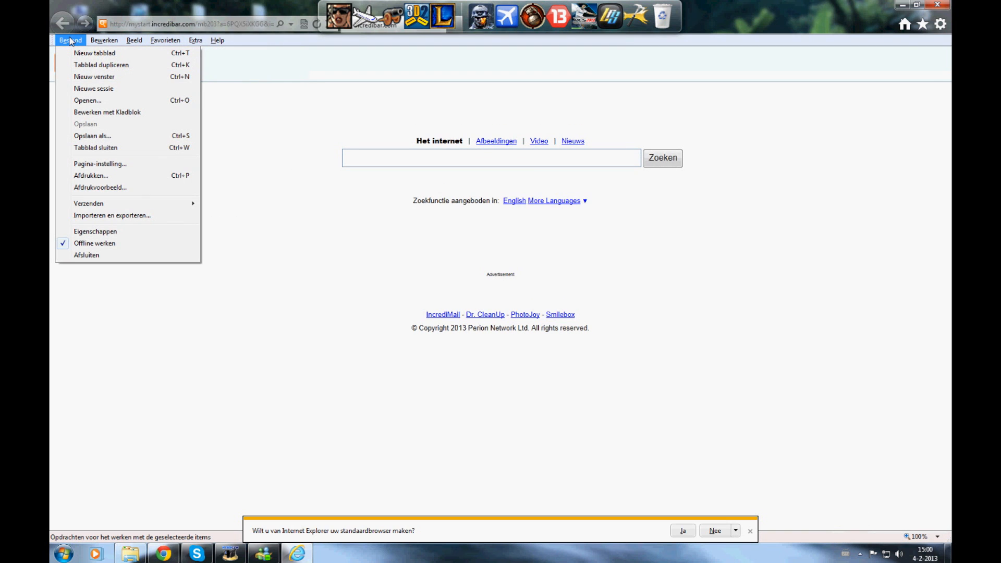
mouse_move(94, 243)
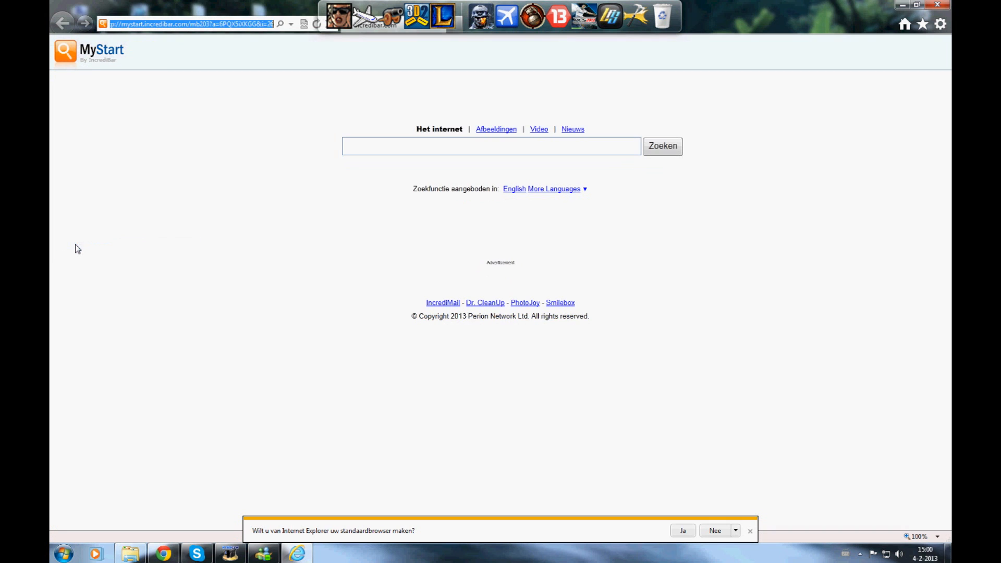
click(70, 39)
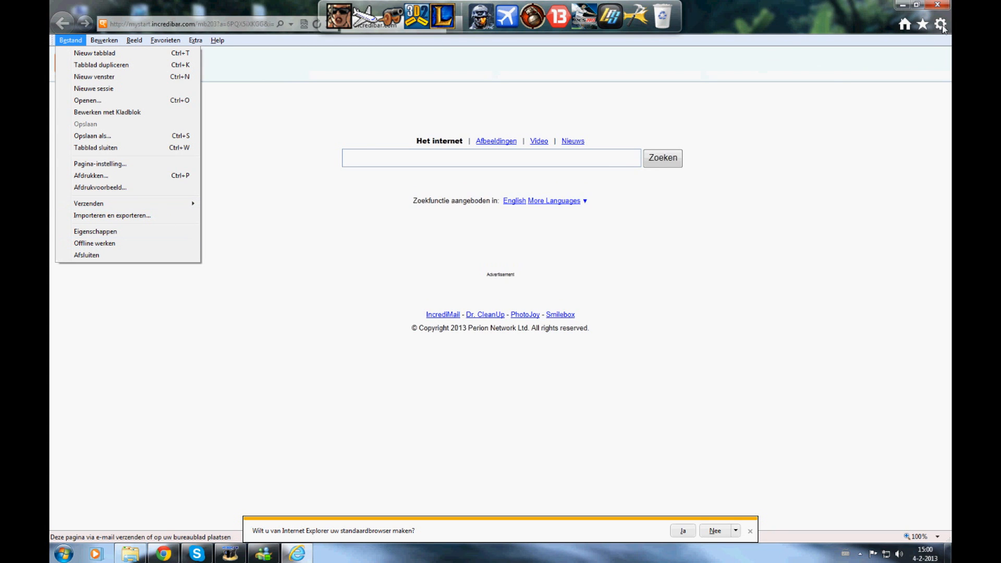
Step: In Internetopties > Geavanceerd enable SSL 3.0 and TLS 1.0 and confirm with OK
click(939, 24)
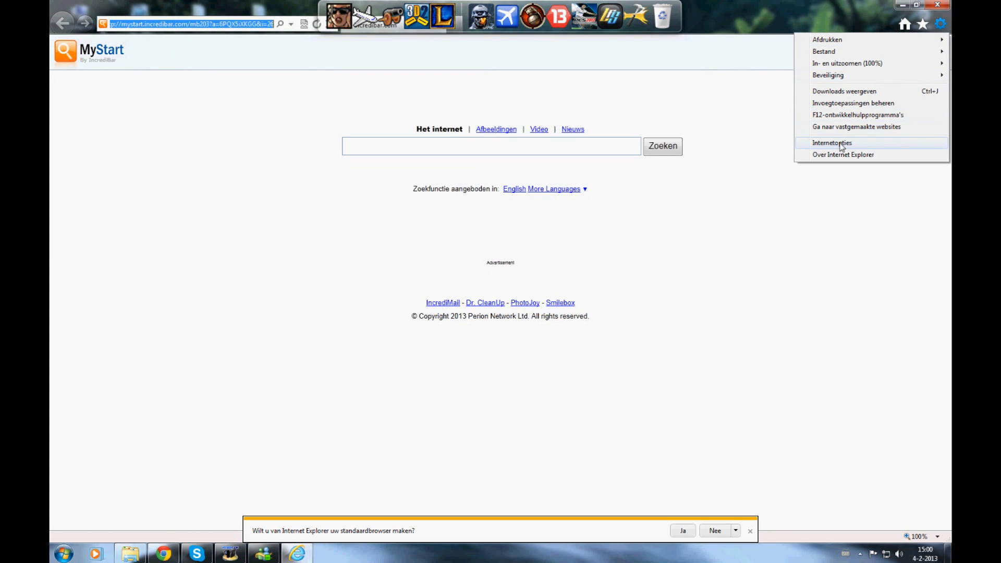
click(830, 143)
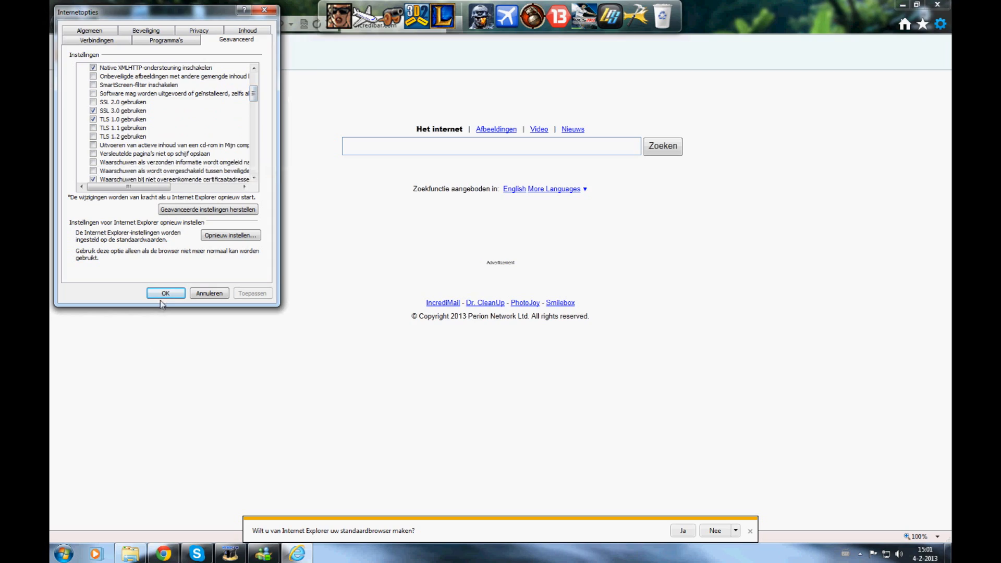
click(164, 293)
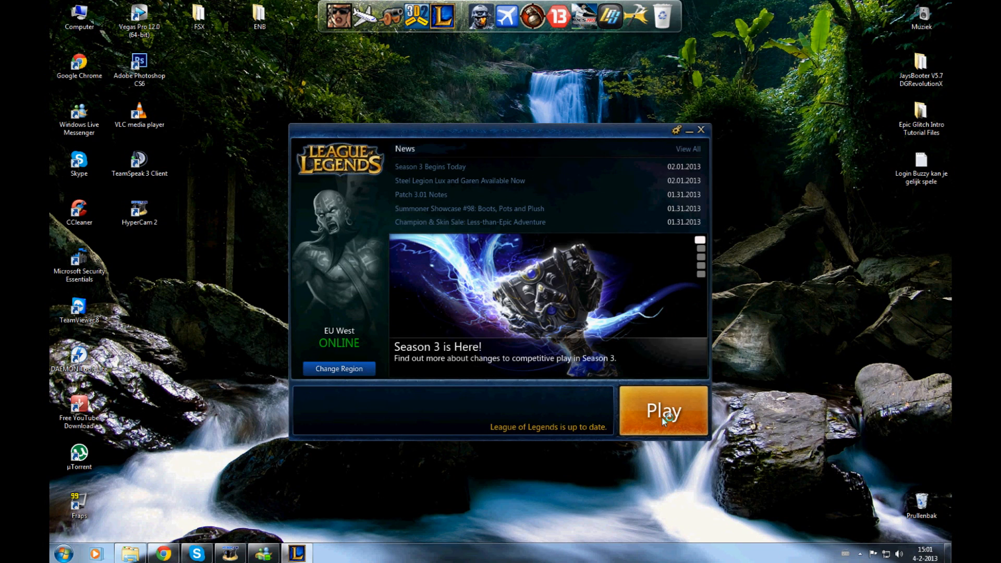
Step: Start the client from the launcher and log in as 'Revo', reaching the home screen
click(662, 410)
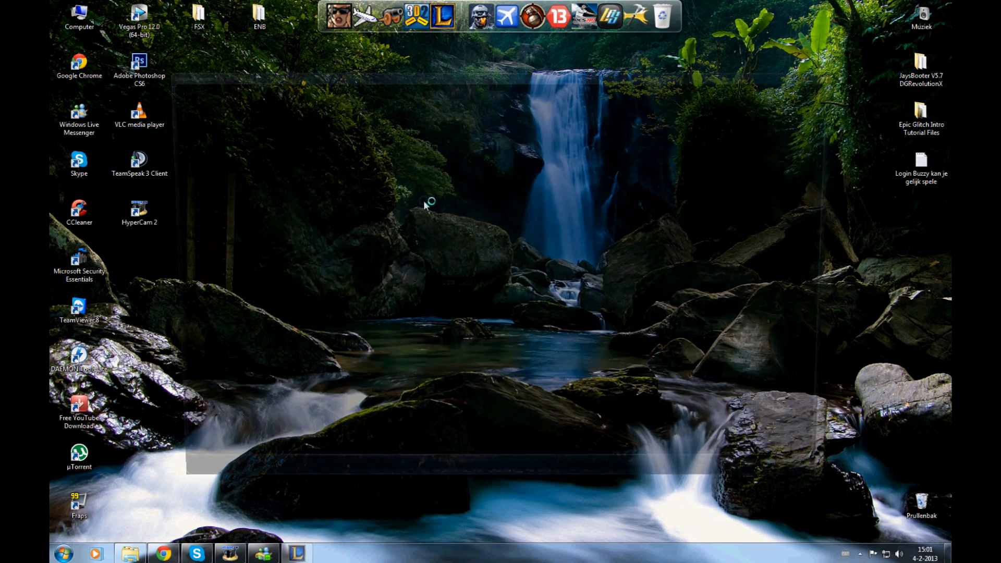
click(295, 552)
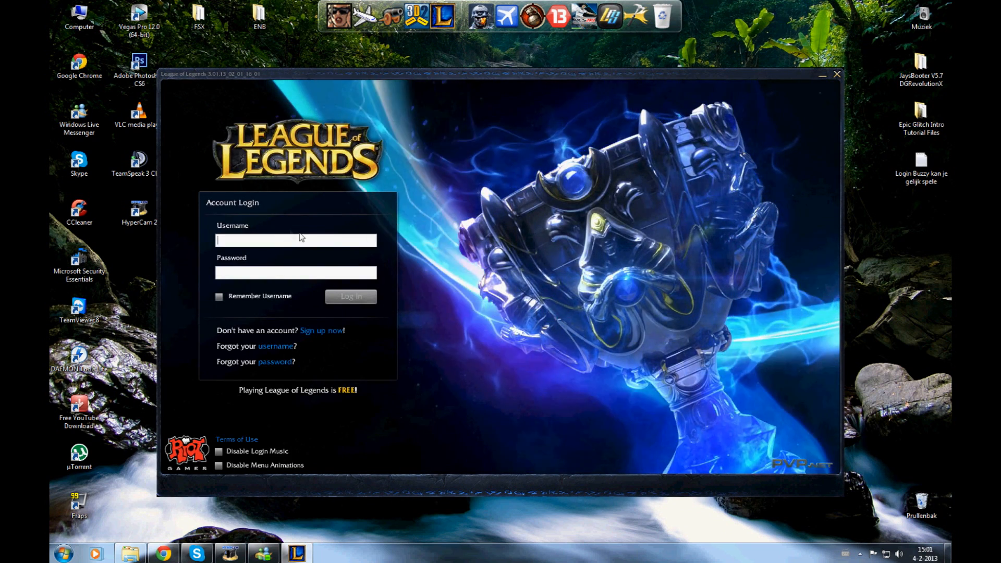
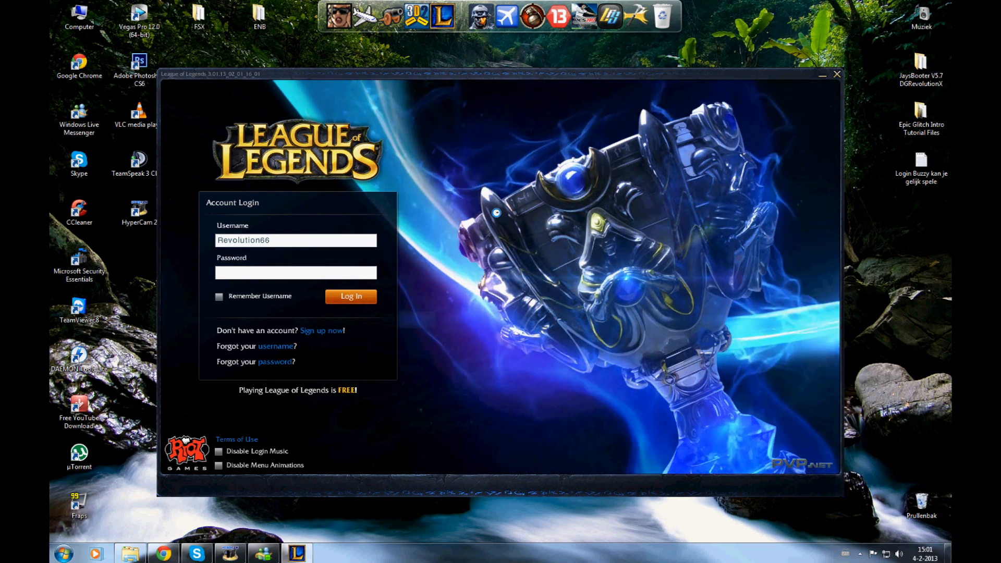
click(350, 296)
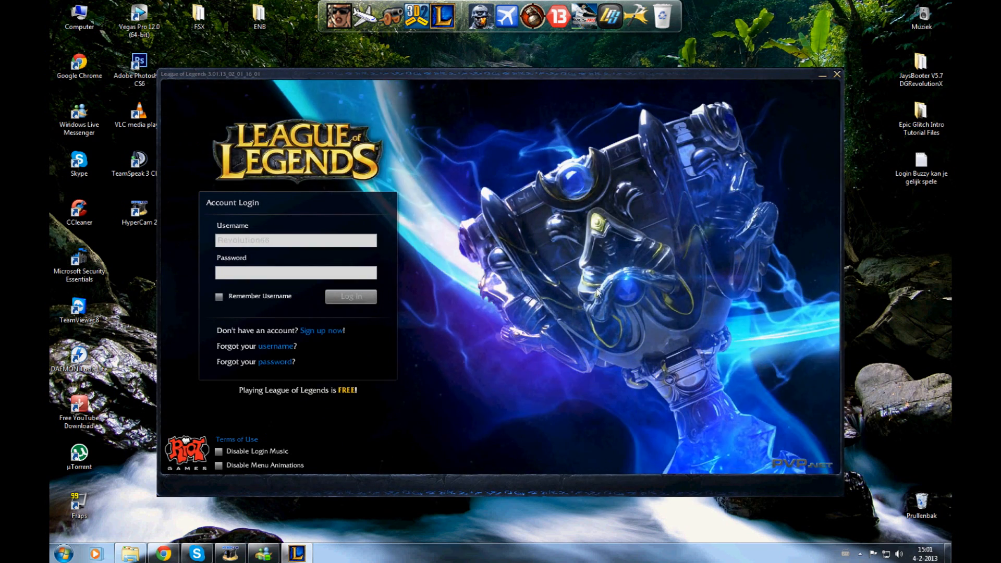
click(350, 296)
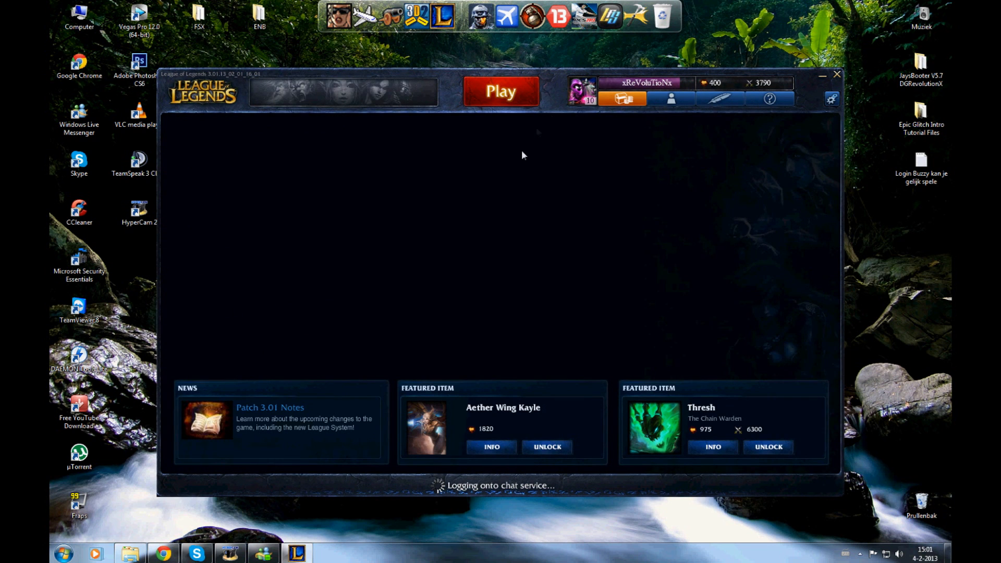